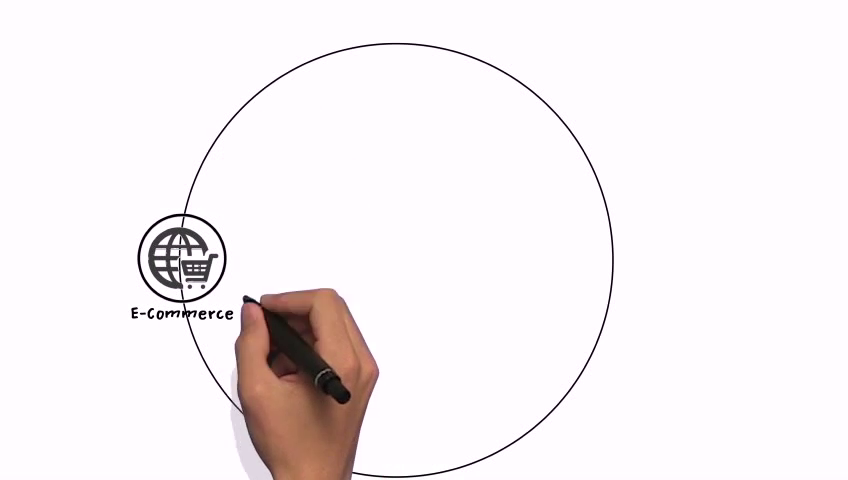
pyautogui.moveTo(250, 440)
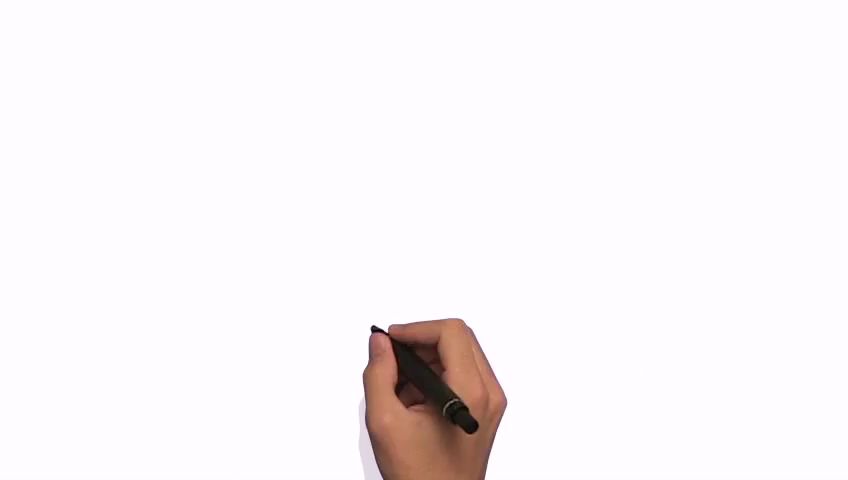
pyautogui.write("Who's Doing API?")
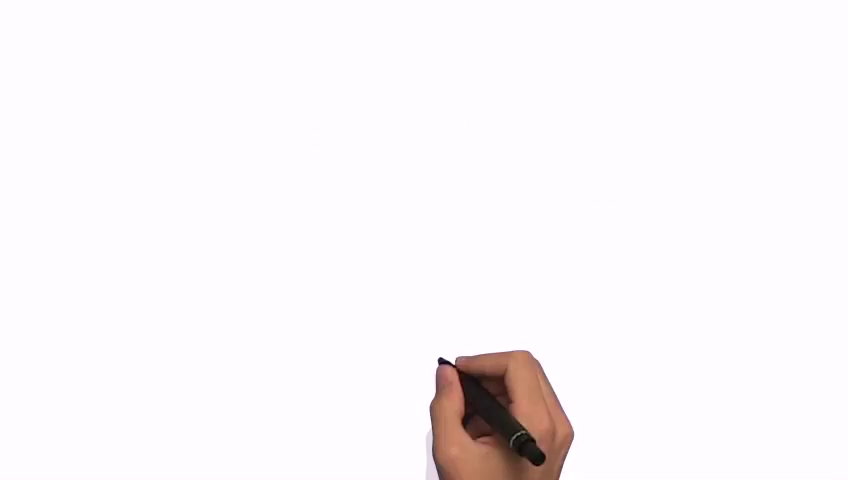
pyautogui.write('API Economy Value Chain')
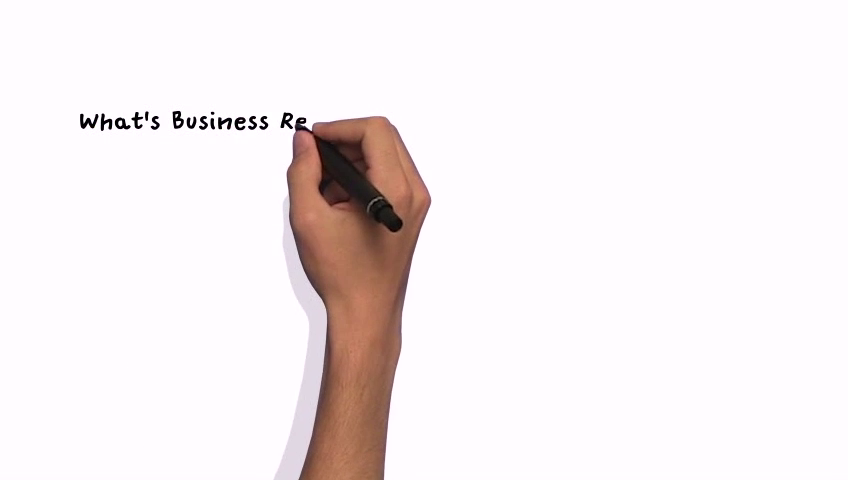
pyautogui.write('Return from API?')
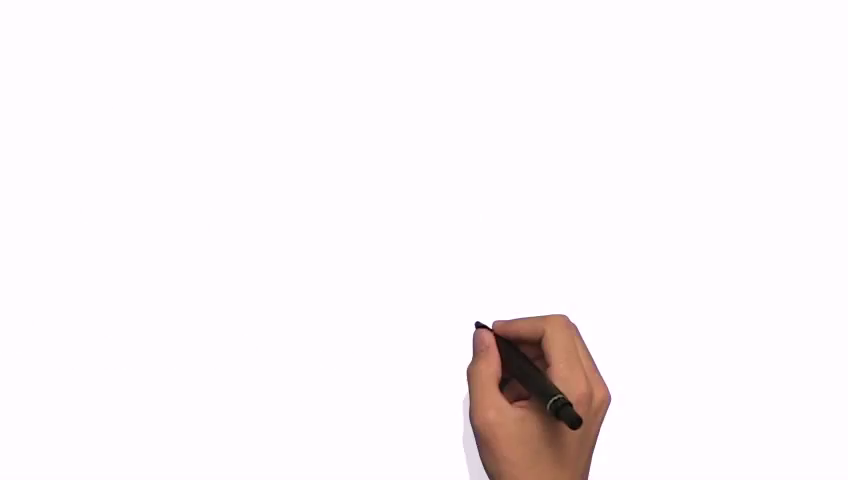
pyautogui.write('What you need for API Journey?')
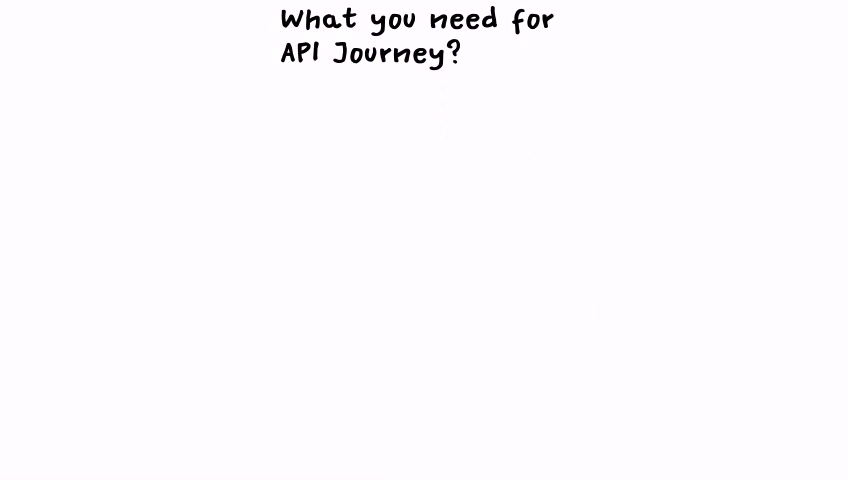